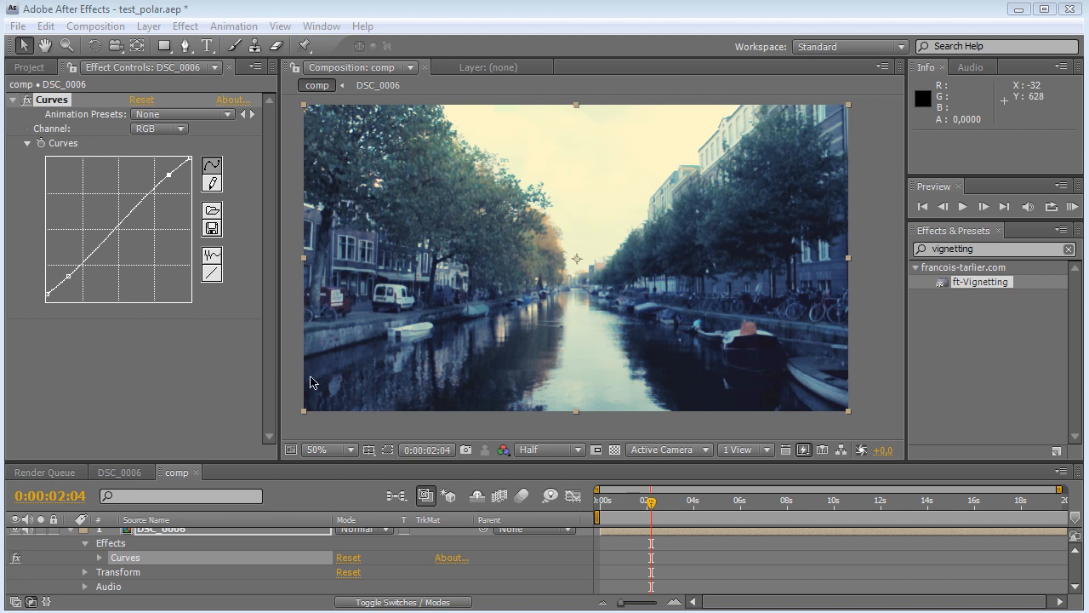
{"action": "mouse_move", "coordinate": [1015, 330]}
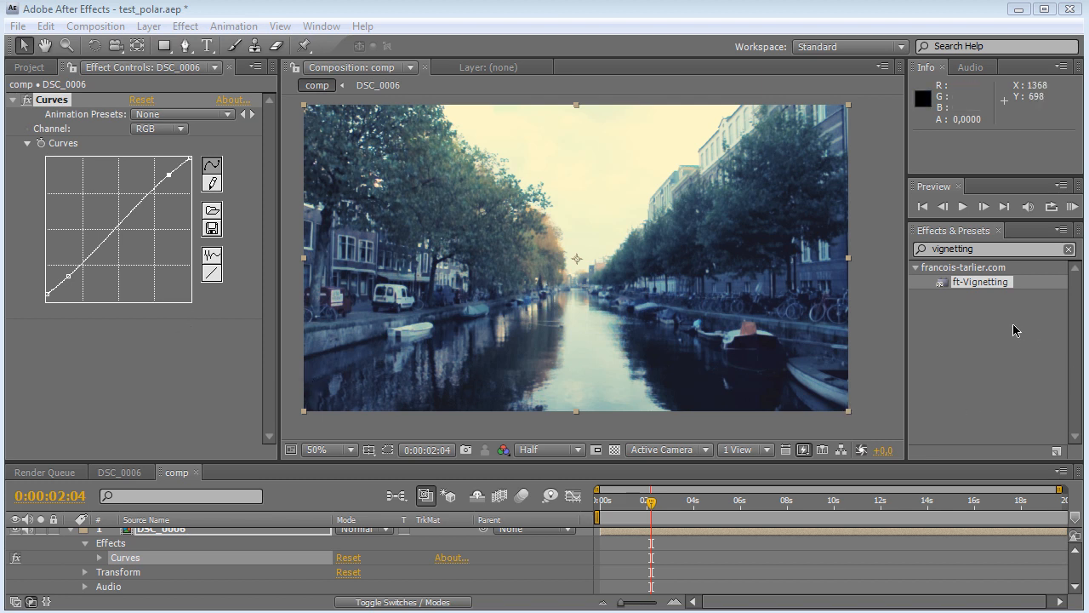
{"action": "mouse_move", "coordinate": [544, 325]}
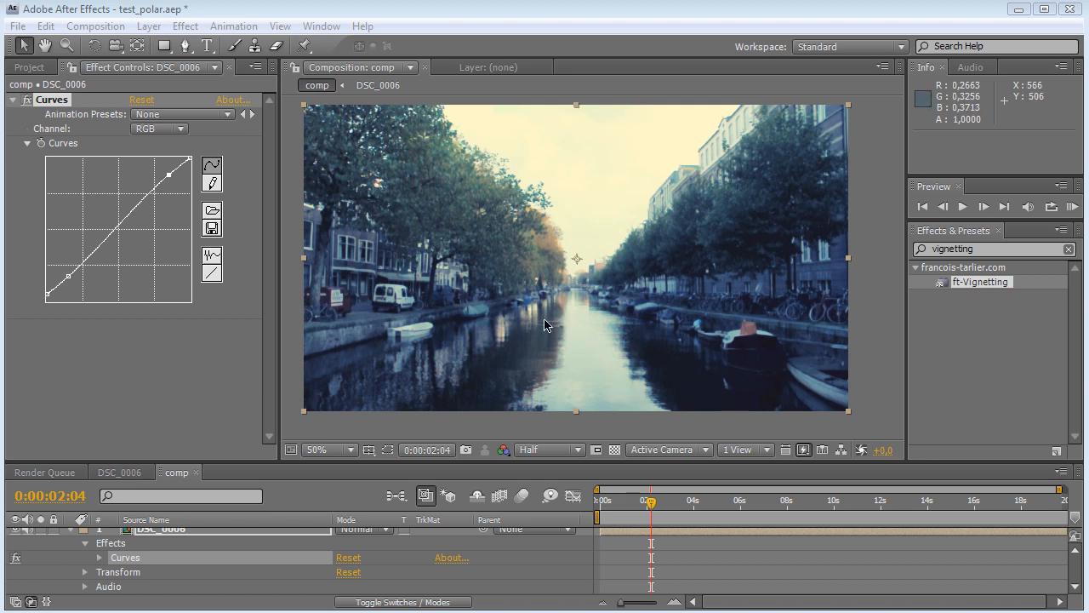
{"action": "mouse_move", "coordinate": [500, 207]}
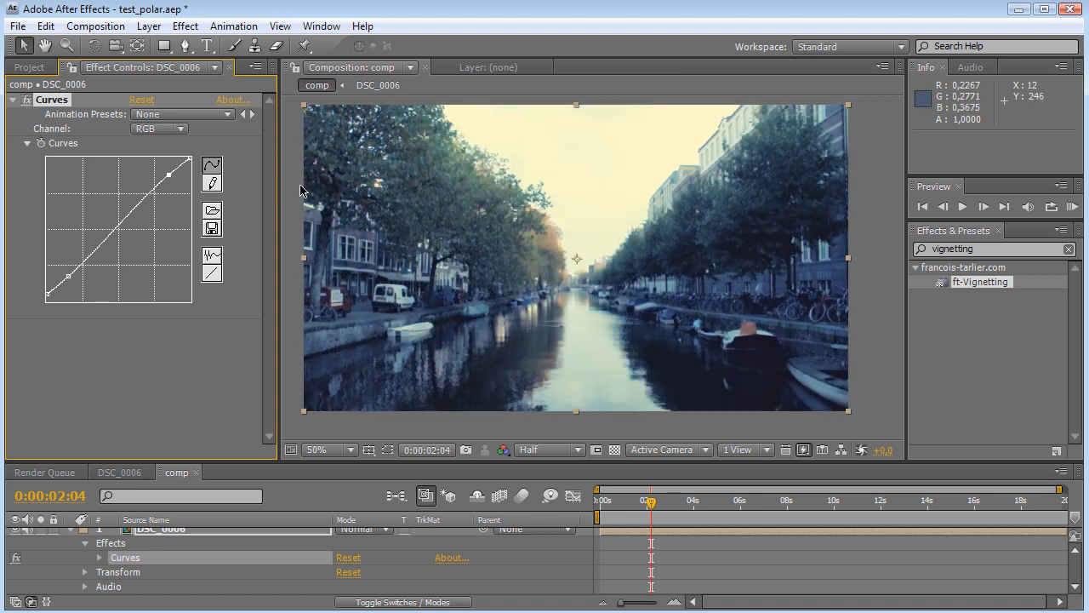
{"action": "mouse_move", "coordinate": [832, 138]}
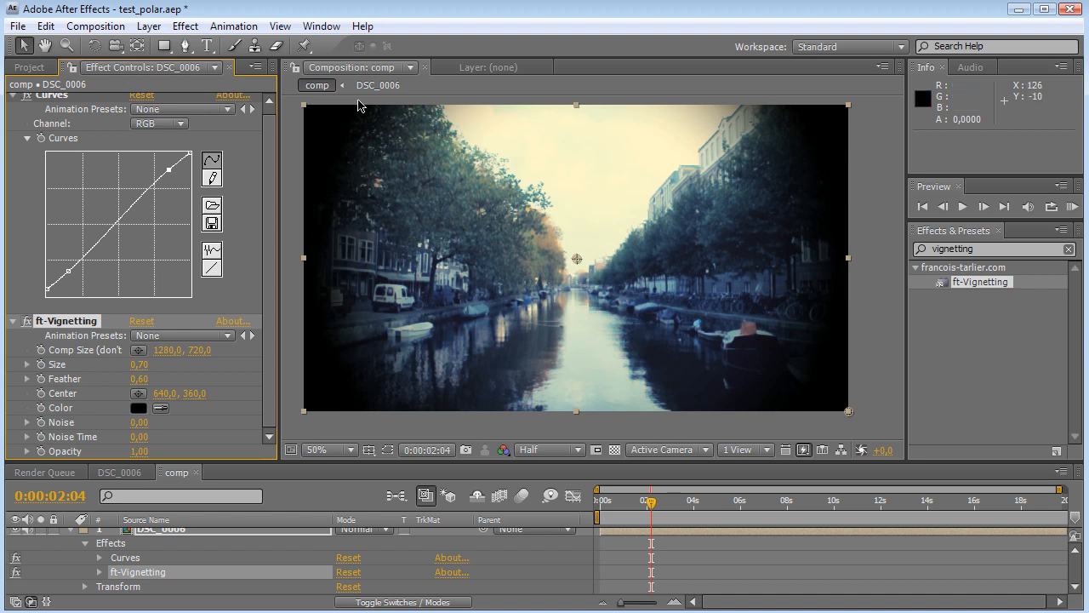
{"action": "mouse_move", "coordinate": [749, 423]}
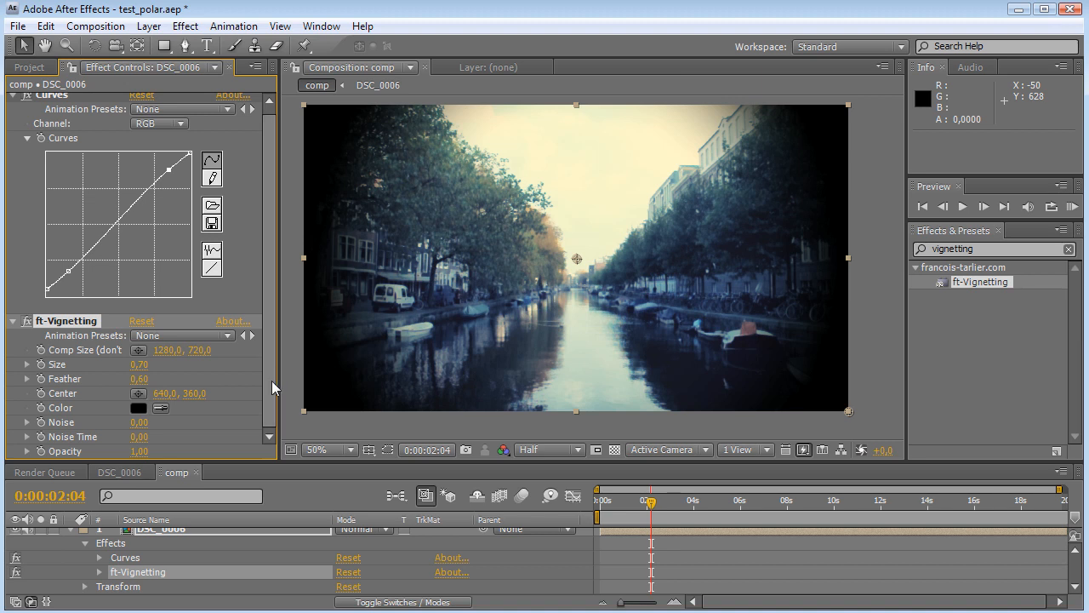
{"action": "mouse_move", "coordinate": [98, 424]}
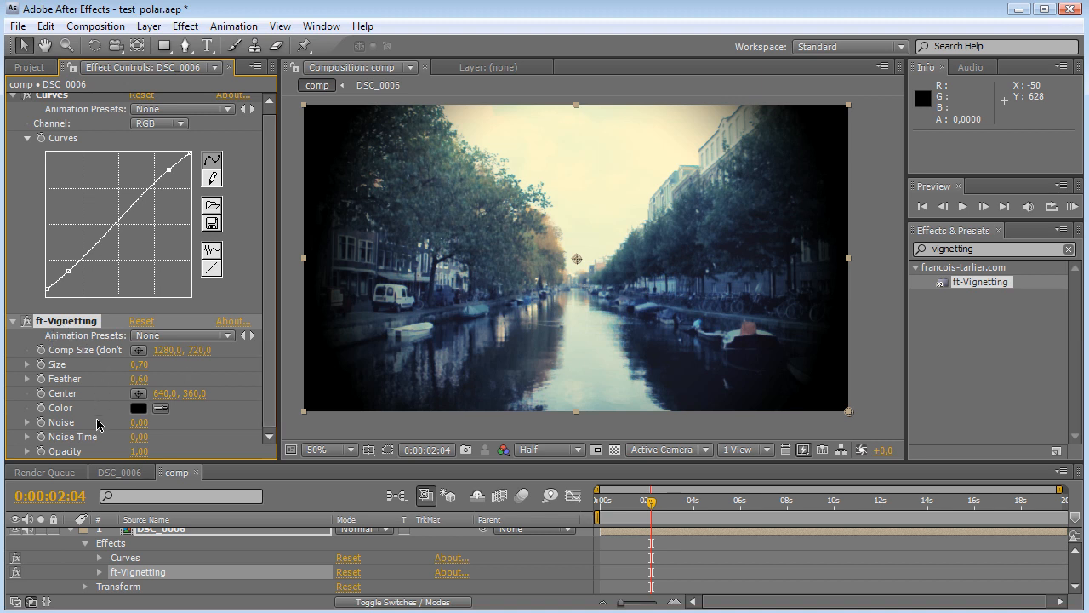
{"action": "mouse_move", "coordinate": [64, 331]}
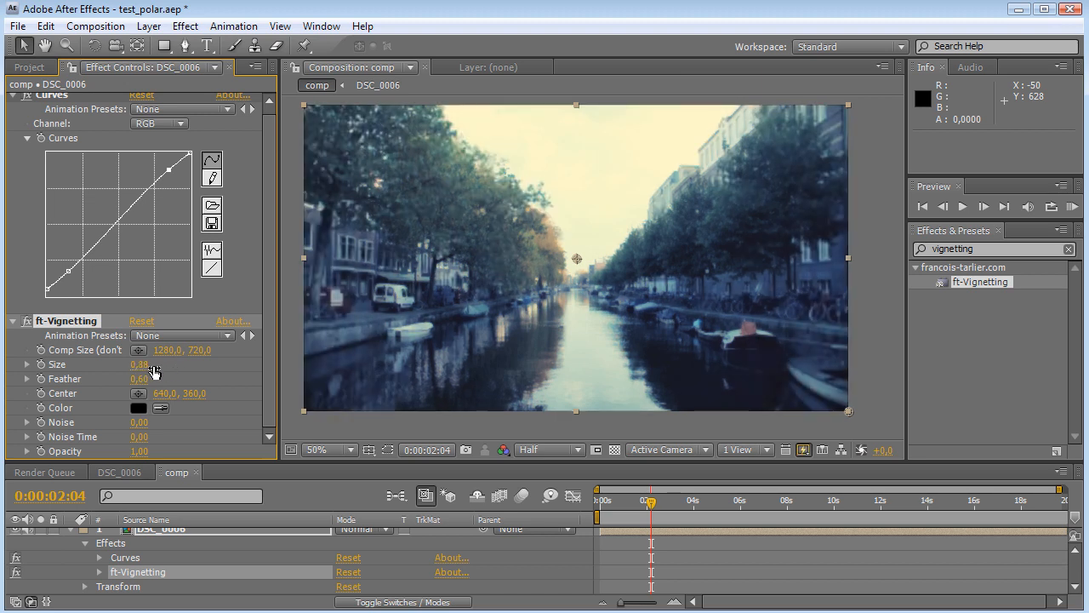
Step: Scrub the ft-Vignetting Size to 0.67 and Feather to 0.98
{"action": "left_click_drag", "start_coordinate": [138, 364], "coordinate": [153, 365]}
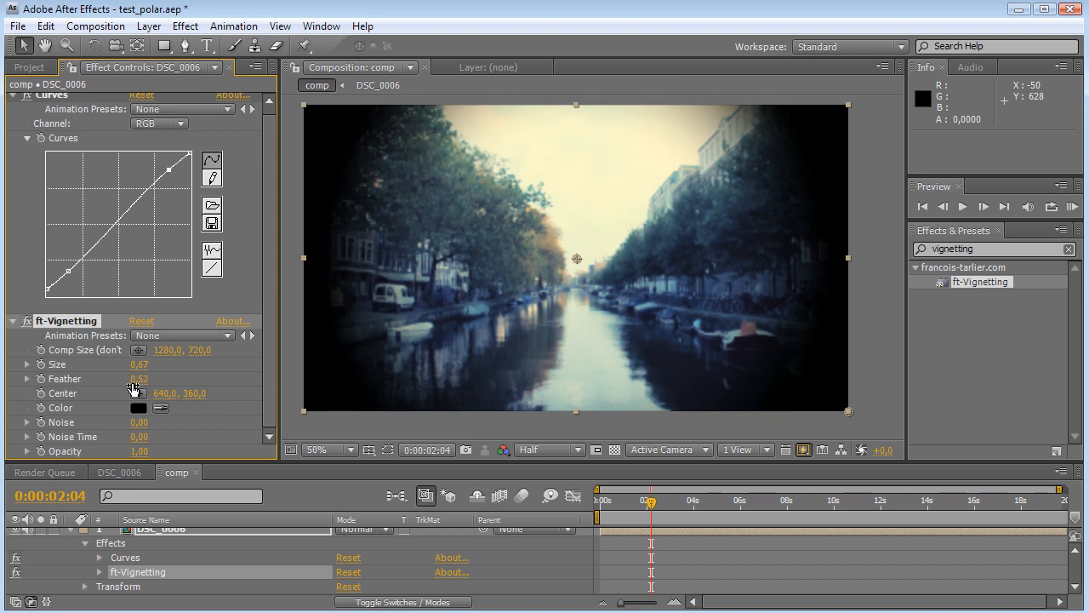
{"action": "left_click_drag", "start_coordinate": [139, 379], "coordinate": [153, 379]}
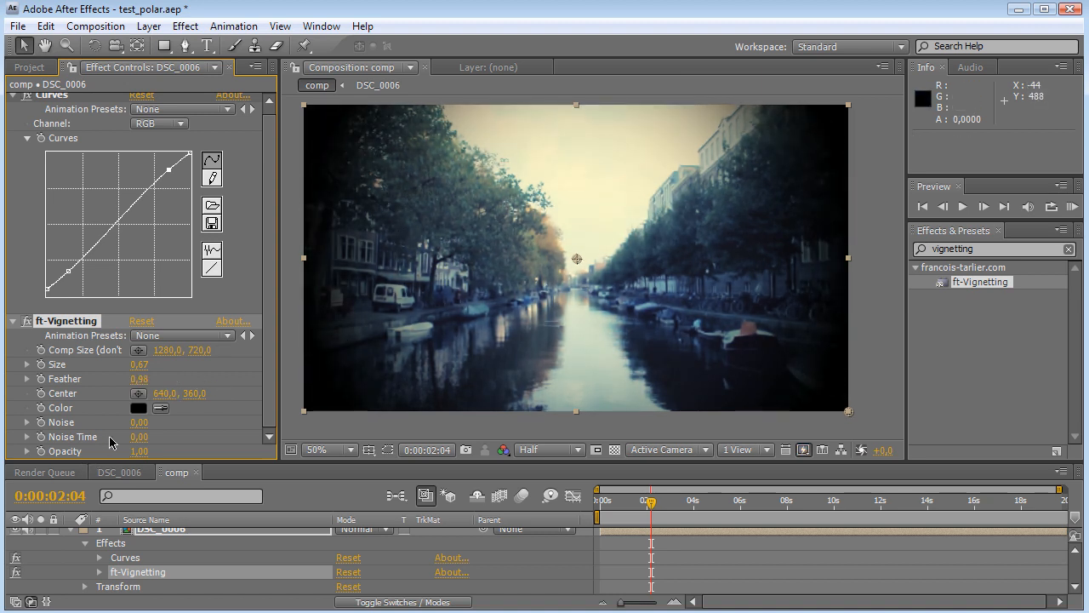
{"action": "mouse_move", "coordinate": [577, 263]}
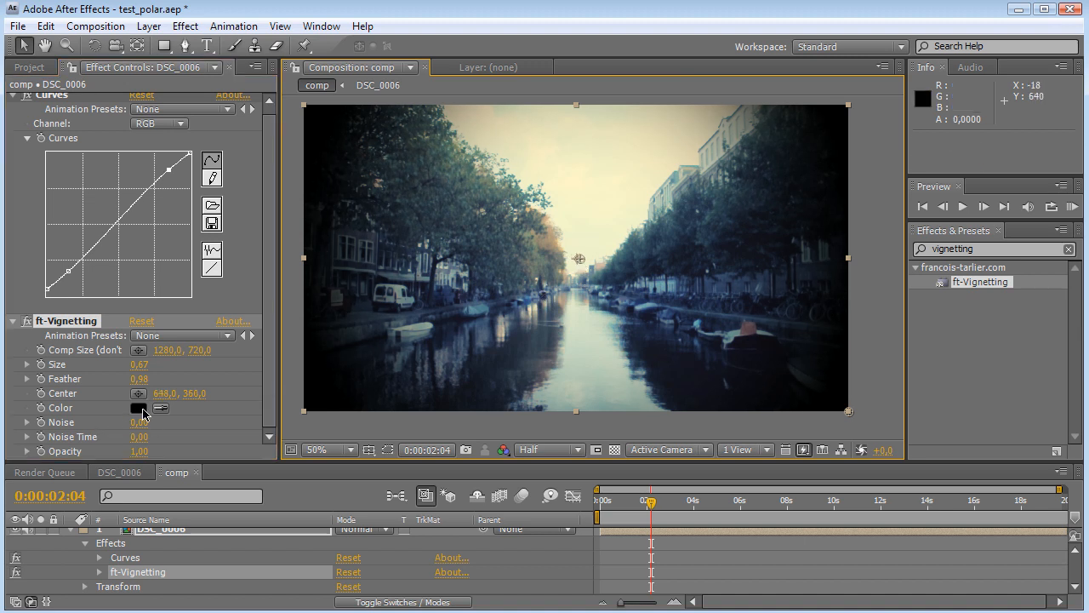
Step: Keep the vignette black, adjust Noise and Opacity to 0.75, raise Feather to 1.31, retune Size
{"action": "left_click", "coordinate": [140, 407]}
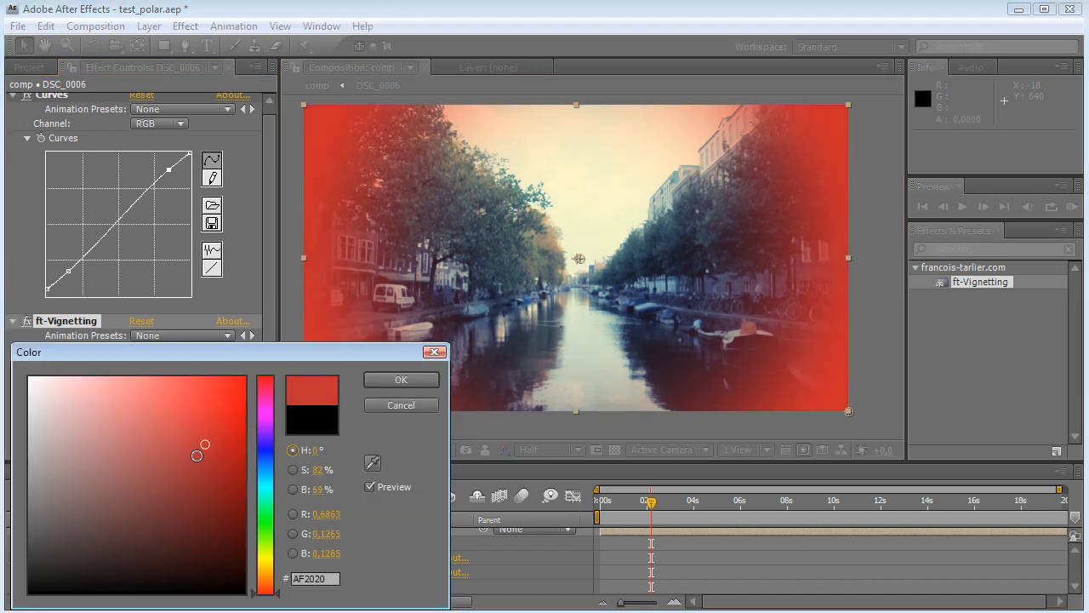
{"action": "left_click", "coordinate": [400, 379]}
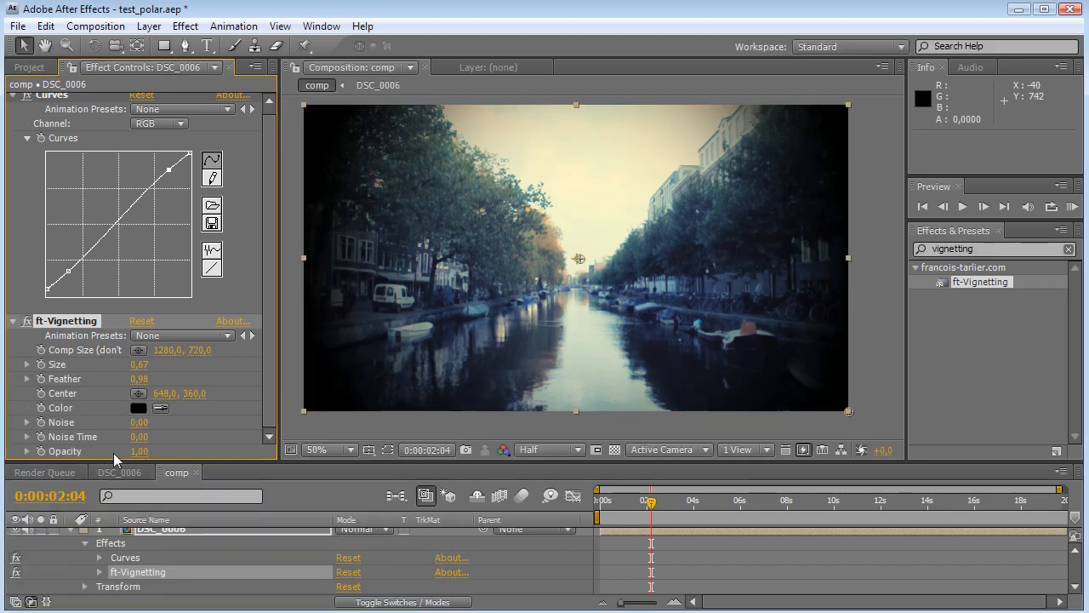
{"action": "left_click_drag", "start_coordinate": [138, 422], "coordinate": [167, 422]}
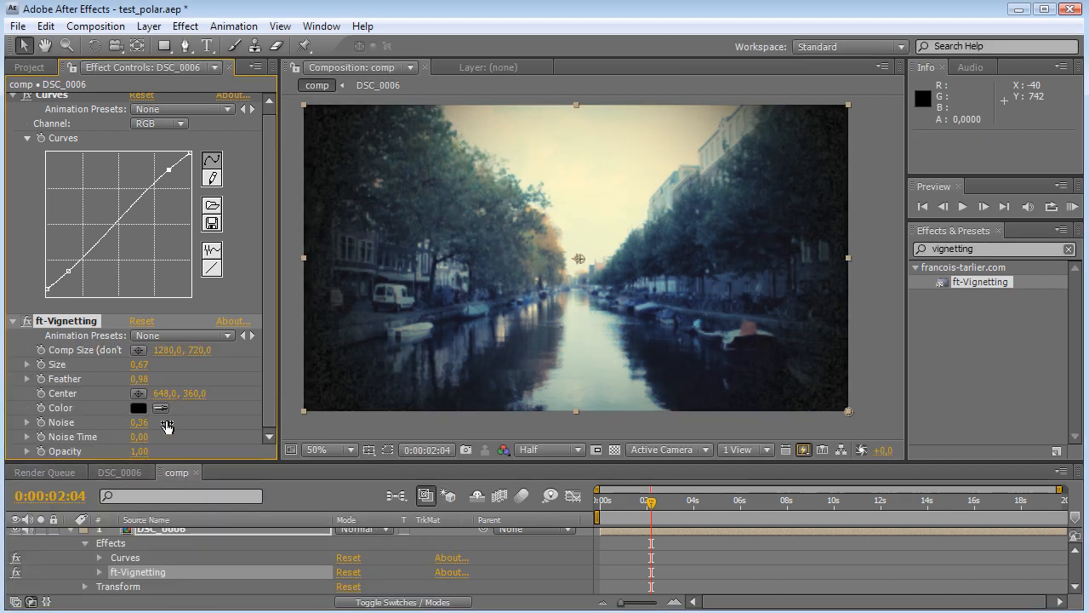
{"action": "left_click_drag", "start_coordinate": [138, 422], "coordinate": [196, 435]}
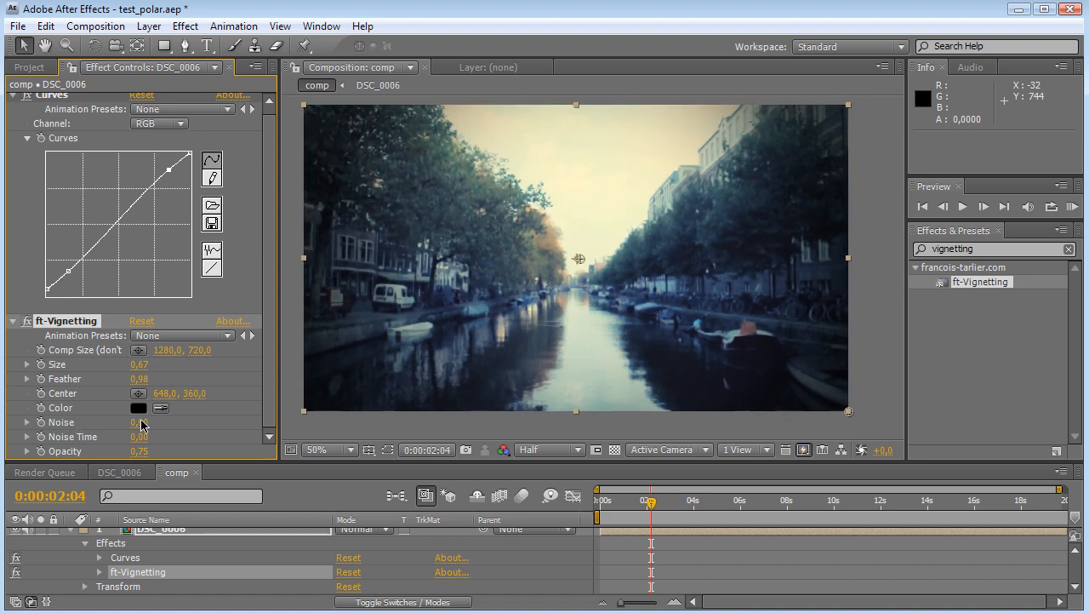
{"action": "left_click_drag", "start_coordinate": [139, 379], "coordinate": [162, 379]}
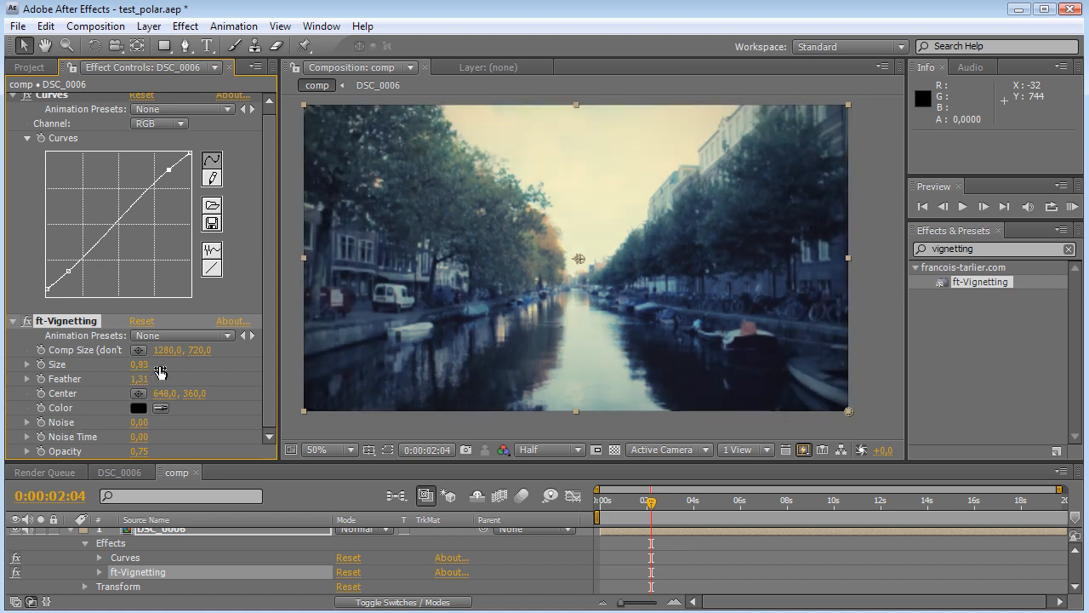
{"action": "left_click_drag", "start_coordinate": [141, 365], "coordinate": [151, 372]}
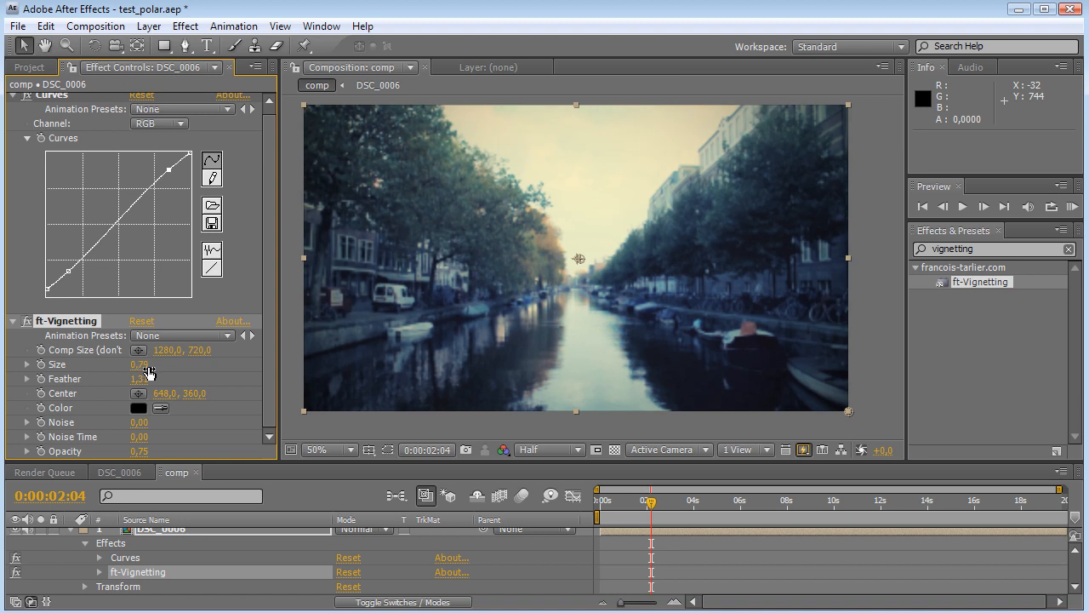
{"action": "left_click", "coordinate": [139, 407]}
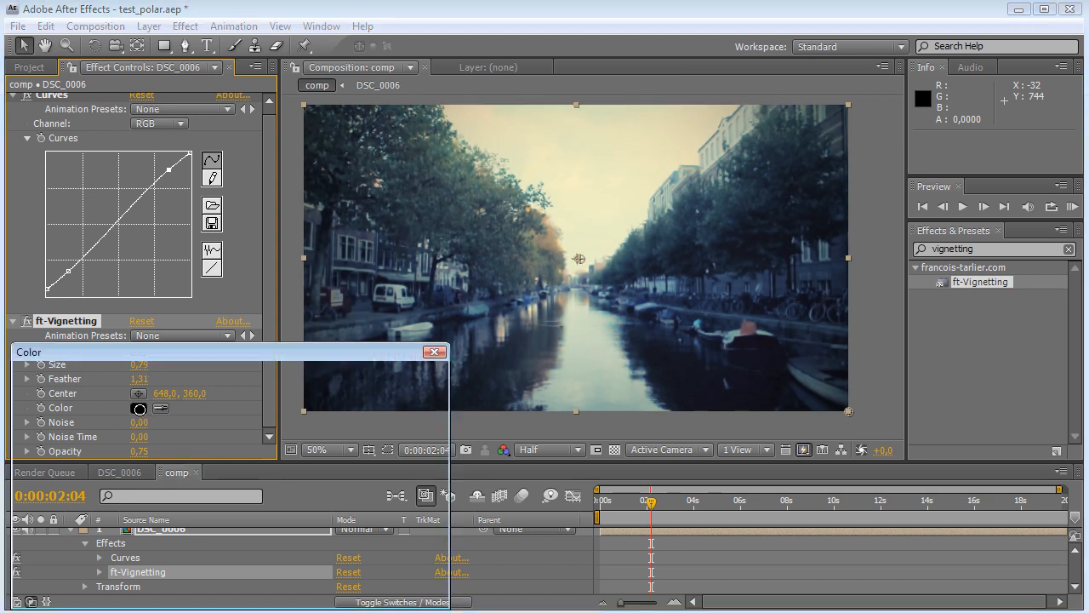
{"action": "left_click", "coordinate": [139, 407]}
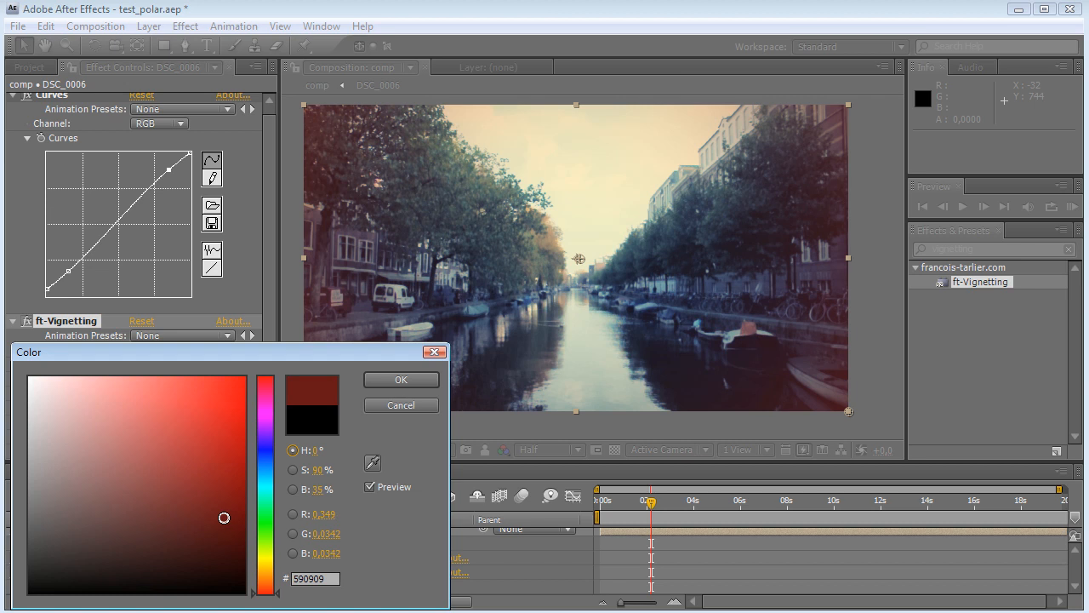
{"action": "mouse_move", "coordinate": [839, 250]}
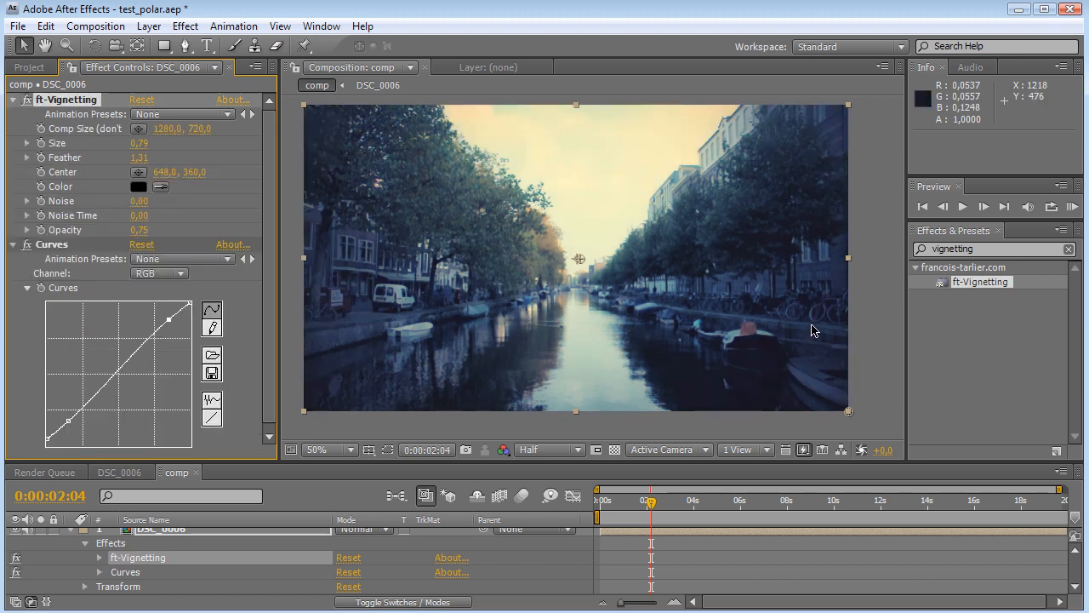
{"action": "mouse_move", "coordinate": [97, 172]}
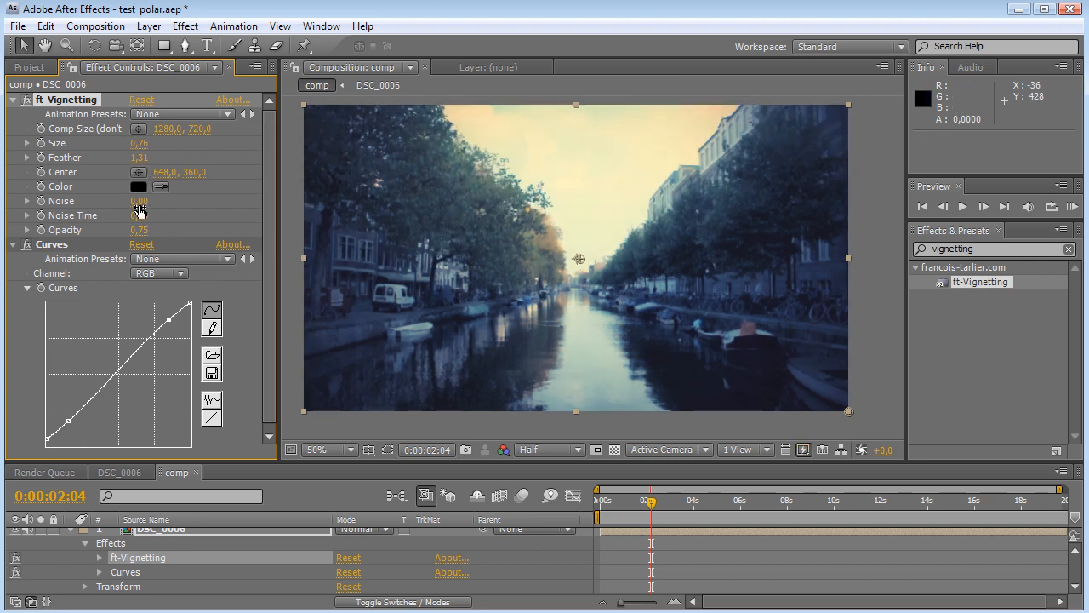
Step: Raise the ft-Vignetting Noise amount to 0.52
{"action": "left_click_drag", "start_coordinate": [139, 200], "coordinate": [153, 200]}
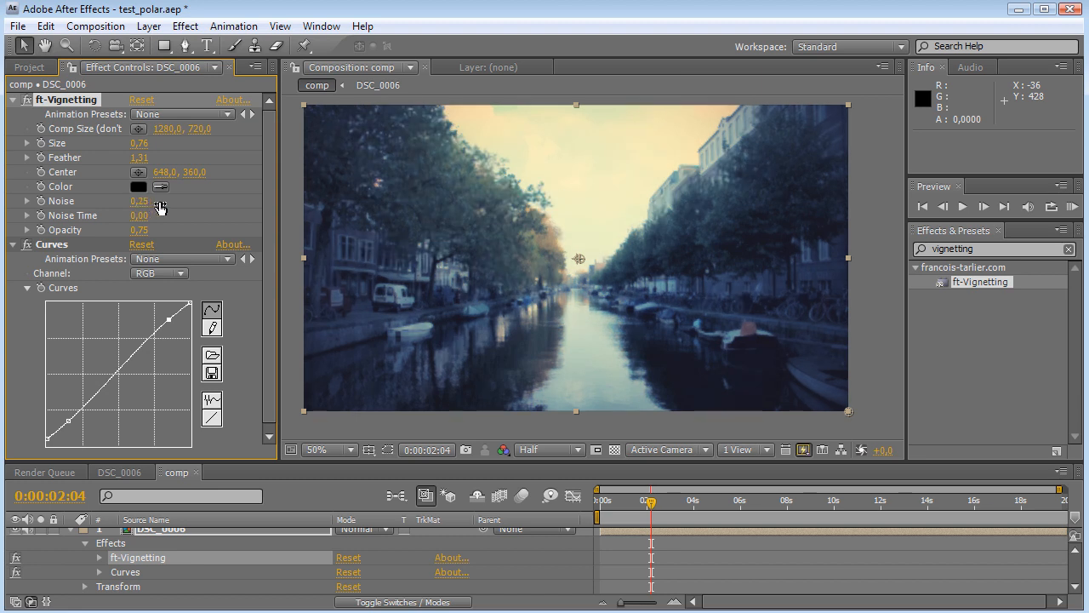
{"action": "left_click_drag", "start_coordinate": [138, 201], "coordinate": [169, 201]}
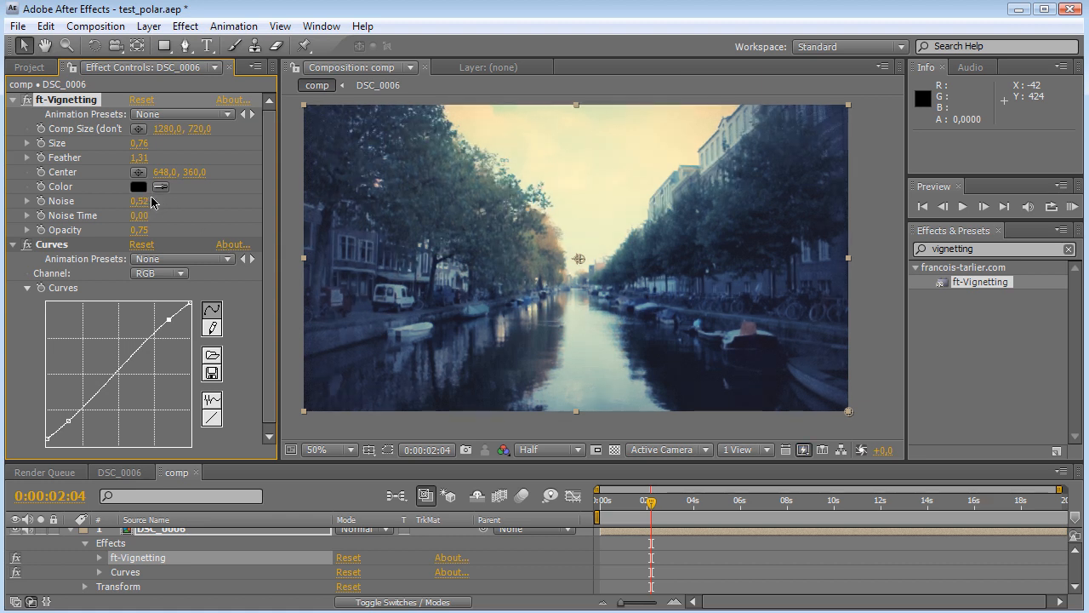
{"action": "mouse_move", "coordinate": [138, 221]}
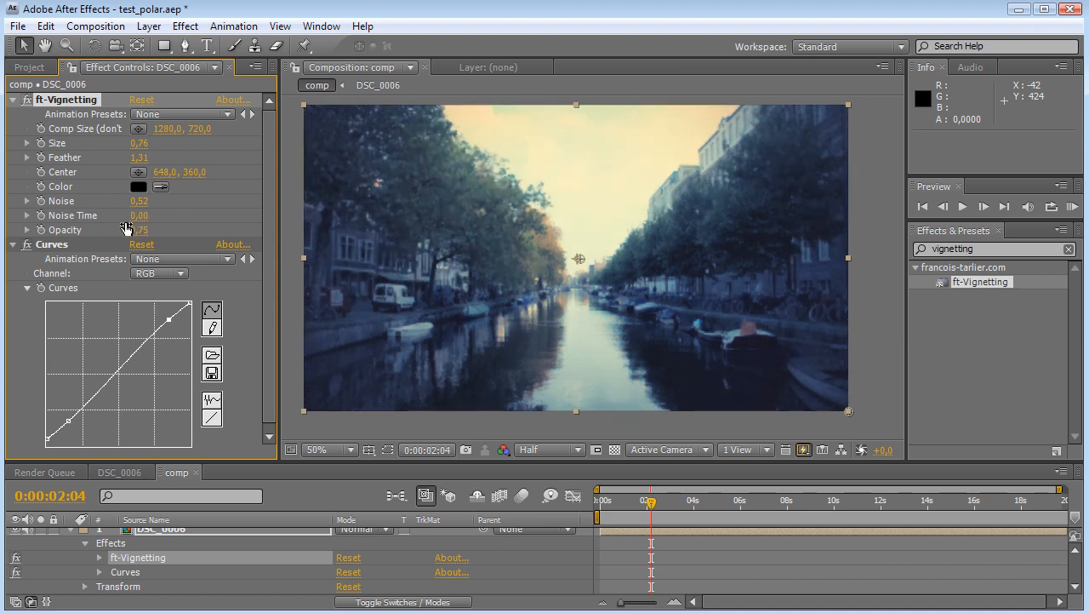
Step: Give Noise Time a this.time expression, set Noise to 0.56, and scrub the timeline to preview
{"action": "left_click_drag", "start_coordinate": [139, 215], "coordinate": [147, 215]}
{"action": "type", "text": "this."}
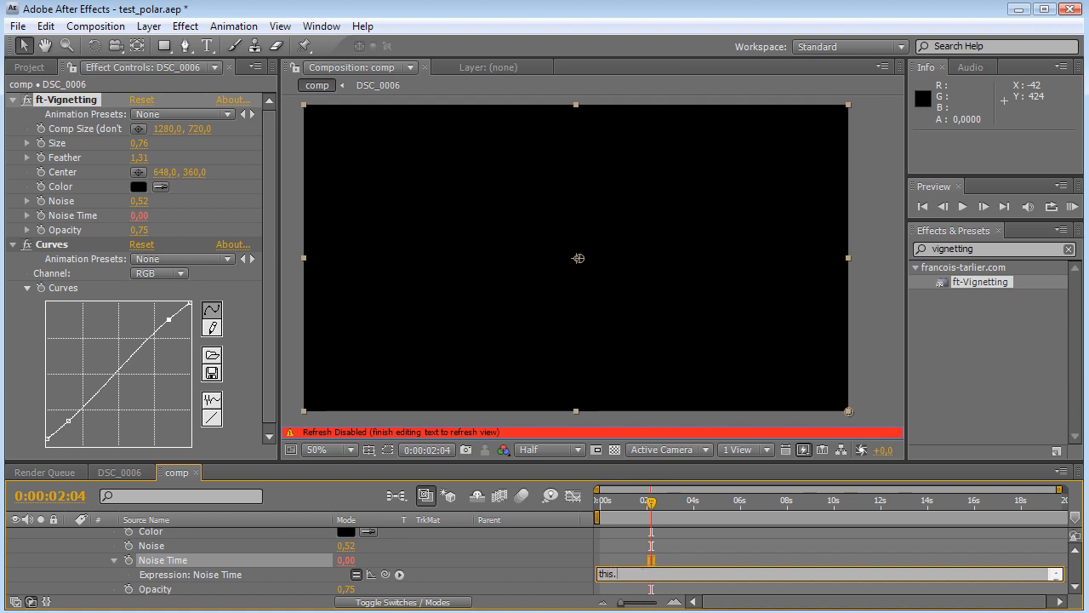
{"action": "type", "text": "time"}
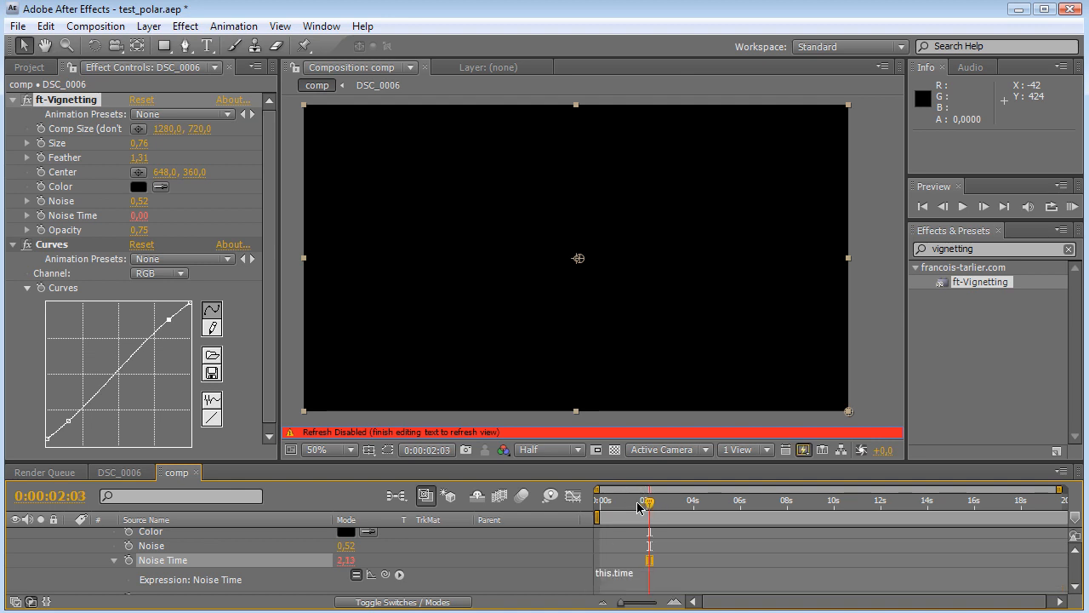
{"action": "left_click_drag", "start_coordinate": [649, 501], "coordinate": [631, 501]}
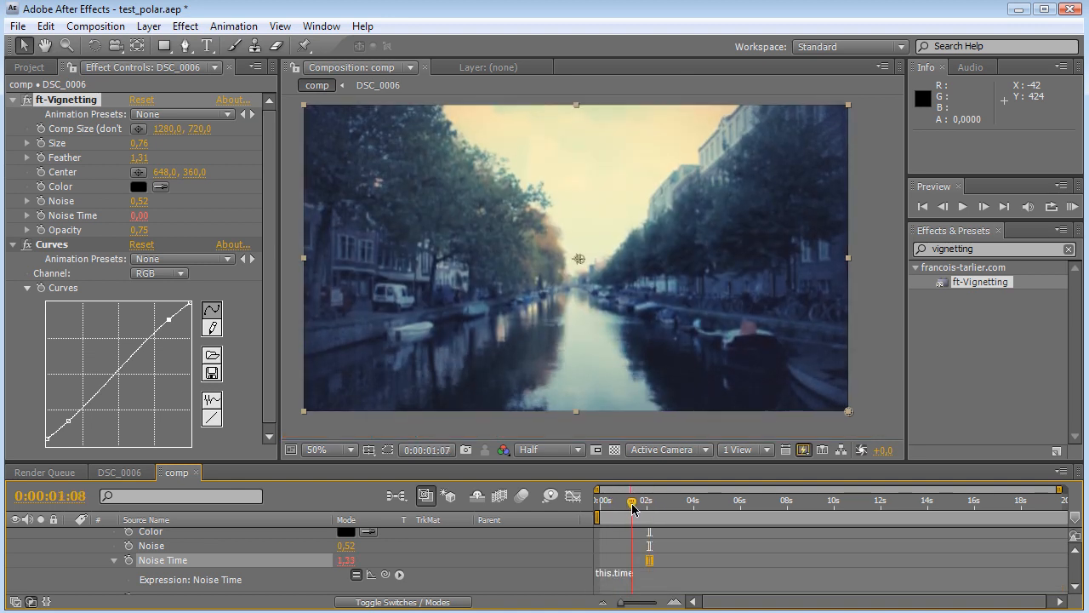
{"action": "left_click_drag", "start_coordinate": [632, 500], "coordinate": [654, 500]}
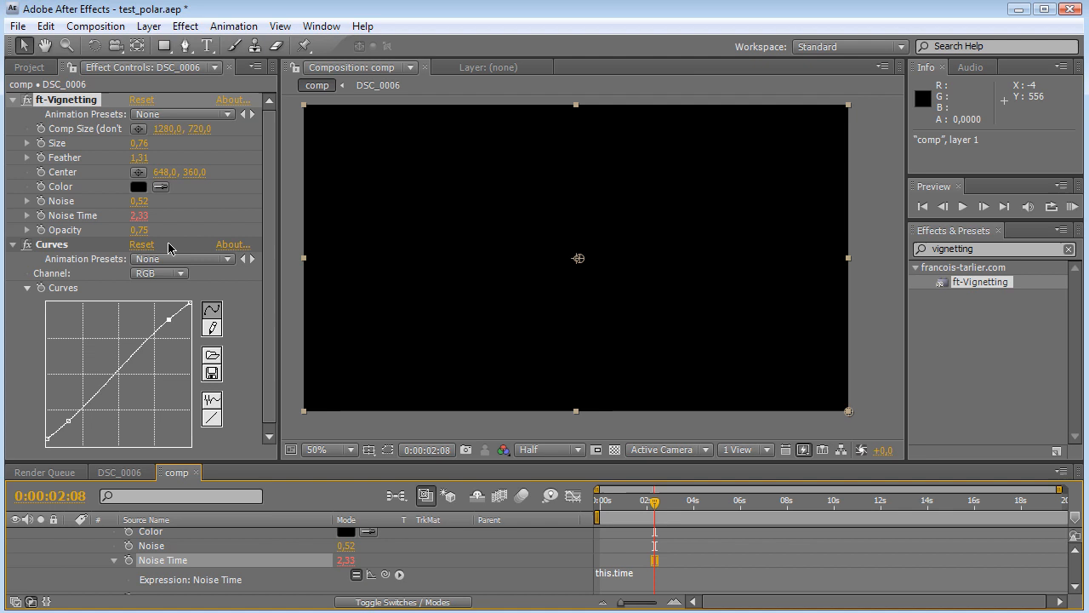
{"action": "left_click_drag", "start_coordinate": [652, 500], "coordinate": [662, 500]}
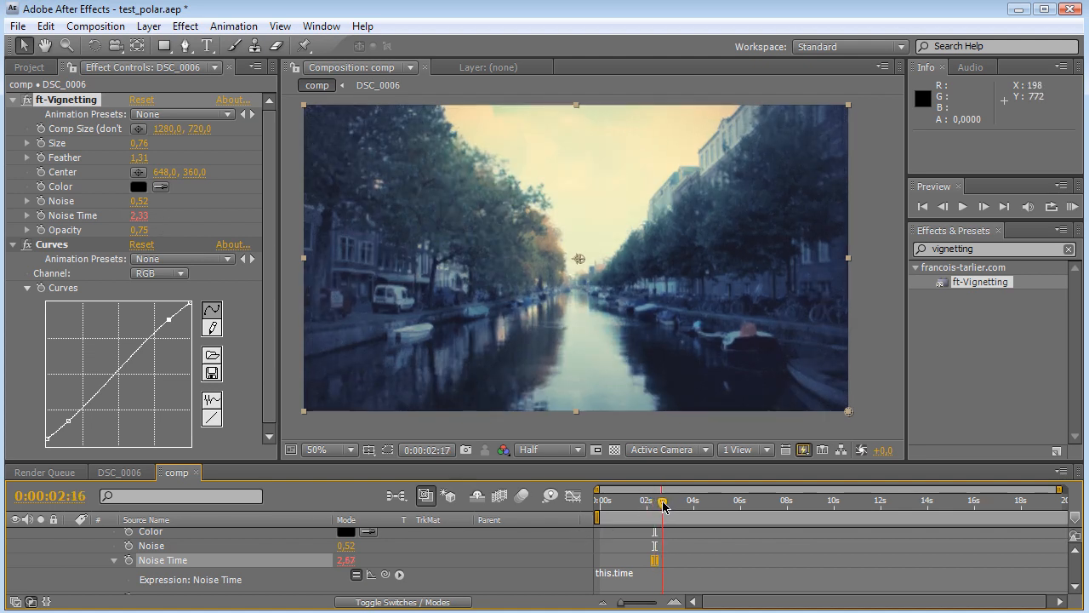
{"action": "left_click_drag", "start_coordinate": [664, 500], "coordinate": [658, 500]}
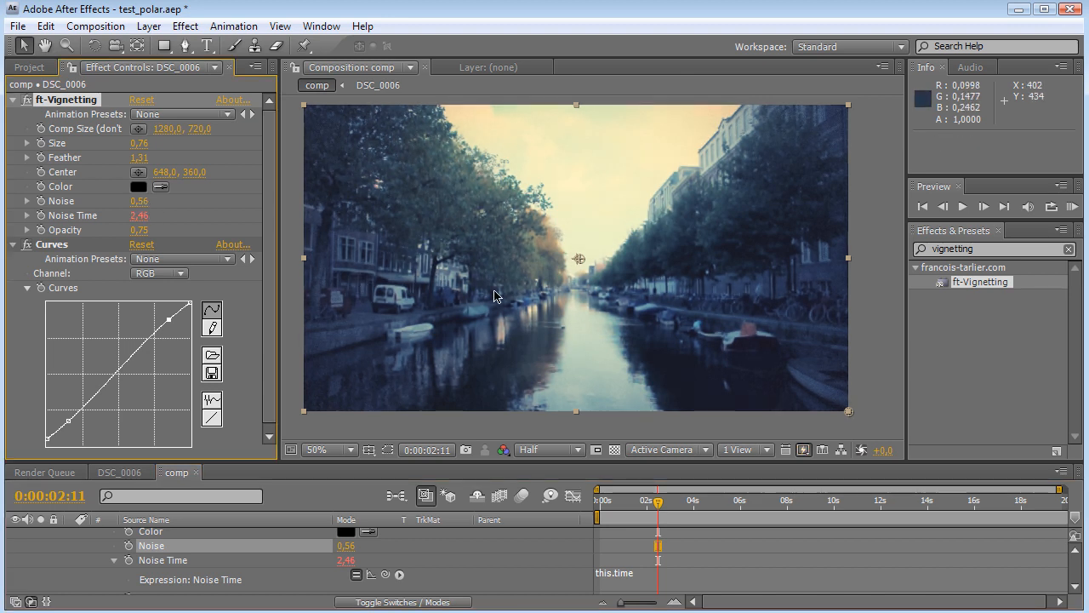
{"action": "mouse_move", "coordinate": [136, 252]}
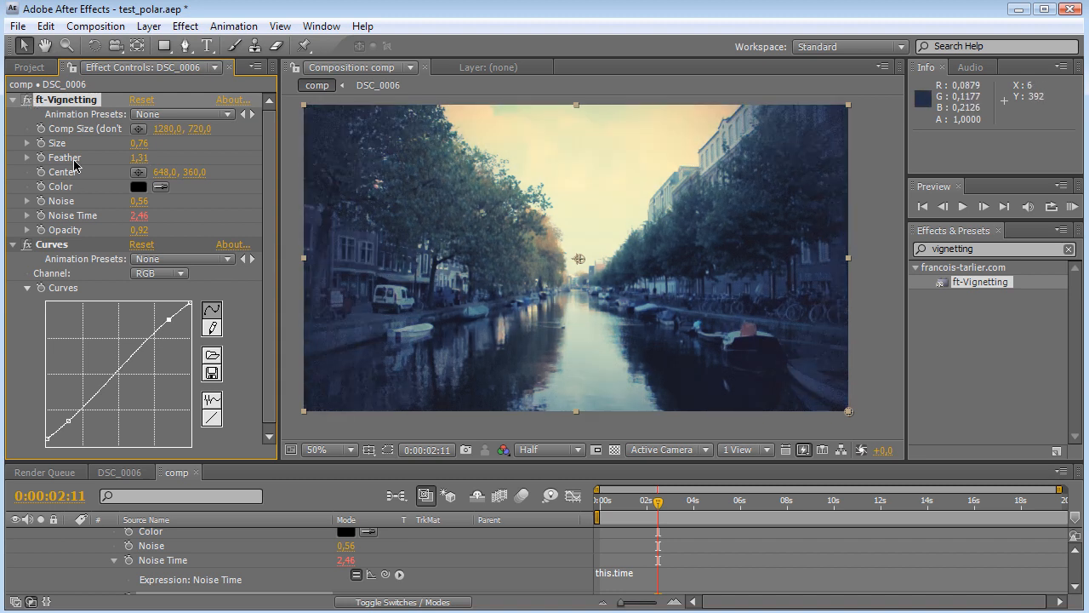
{"action": "mouse_move", "coordinate": [53, 247]}
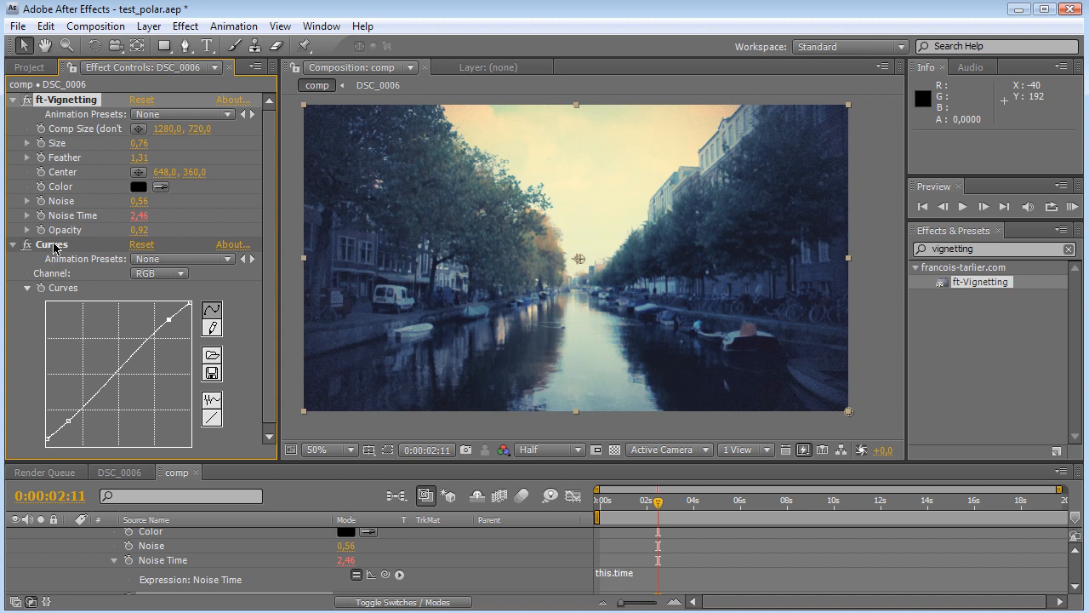